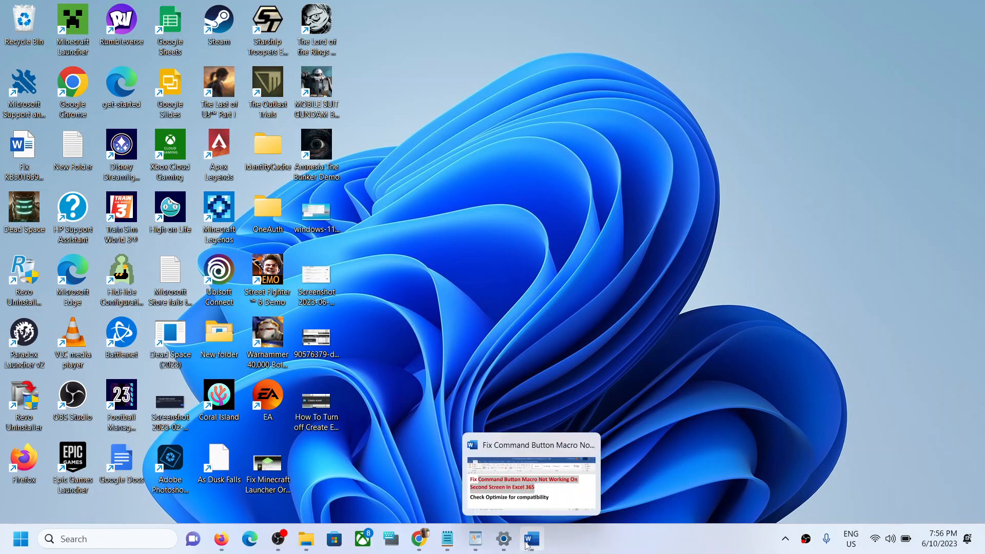
Step: Review the Word fix-it notes, then launch Excel via search and start a blank workbook
click(531, 538)
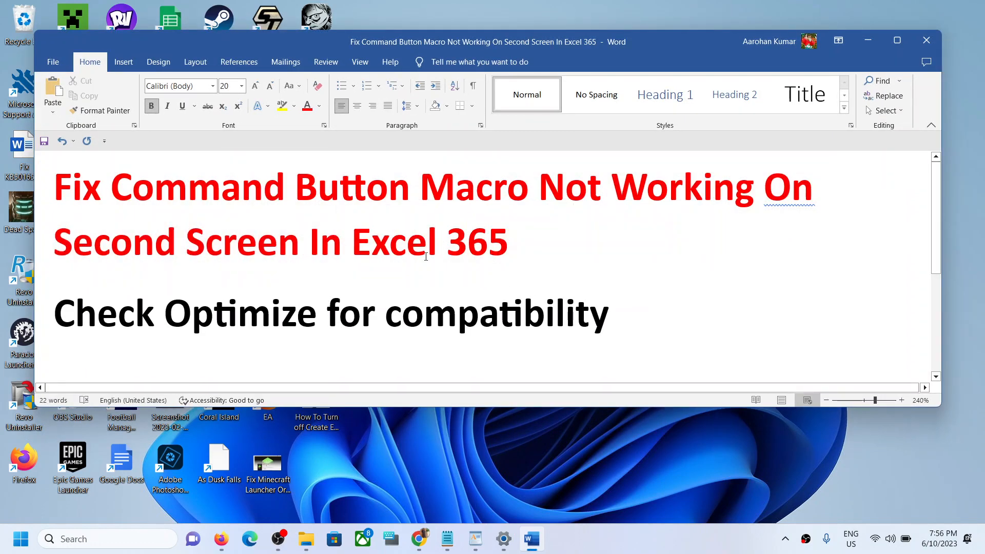
text(ec)
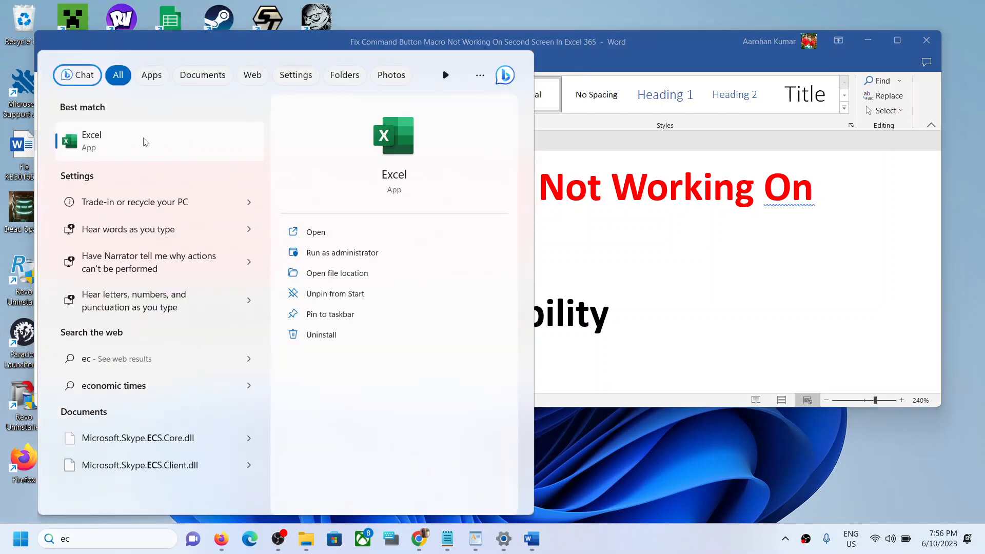
click(91, 140)
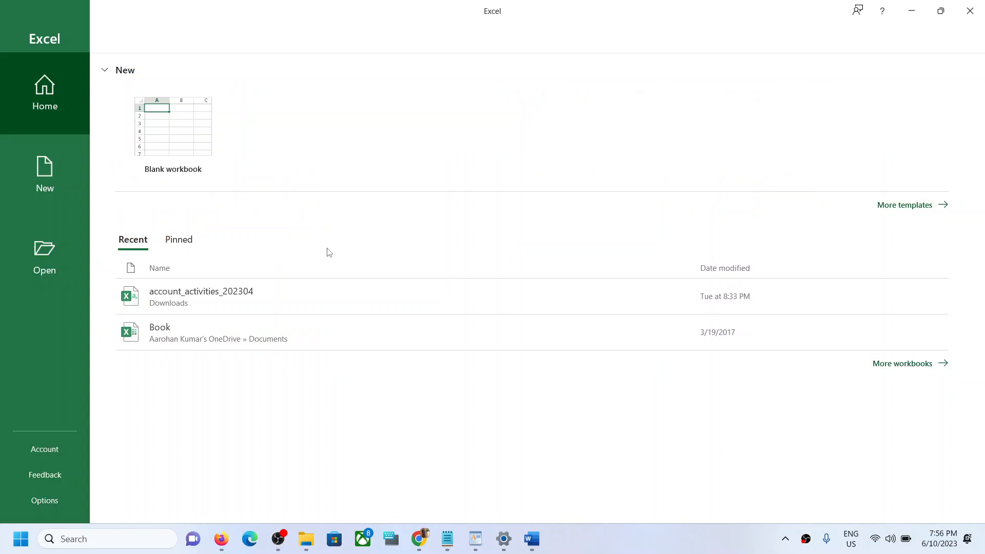
click(173, 126)
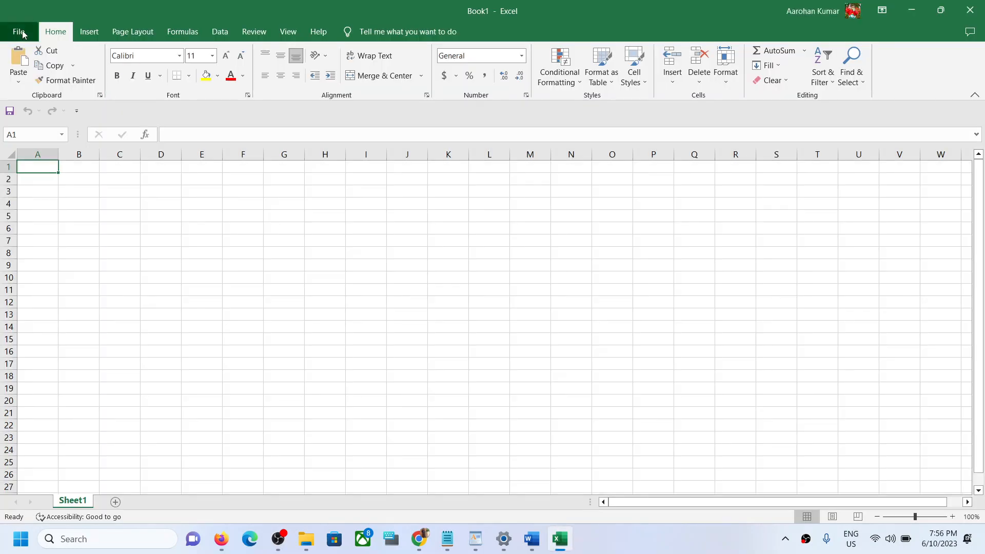
mouse_move(488, 181)
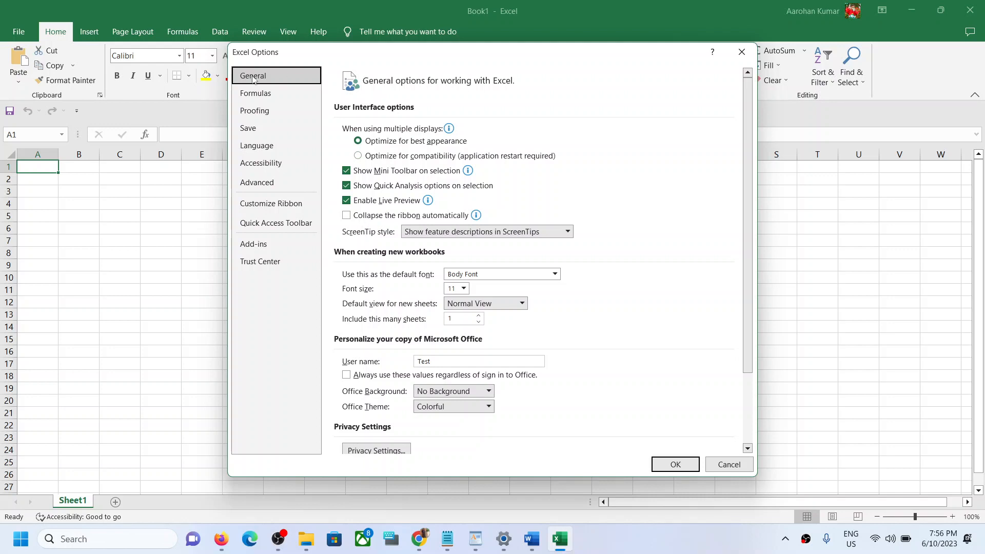
mouse_move(383, 165)
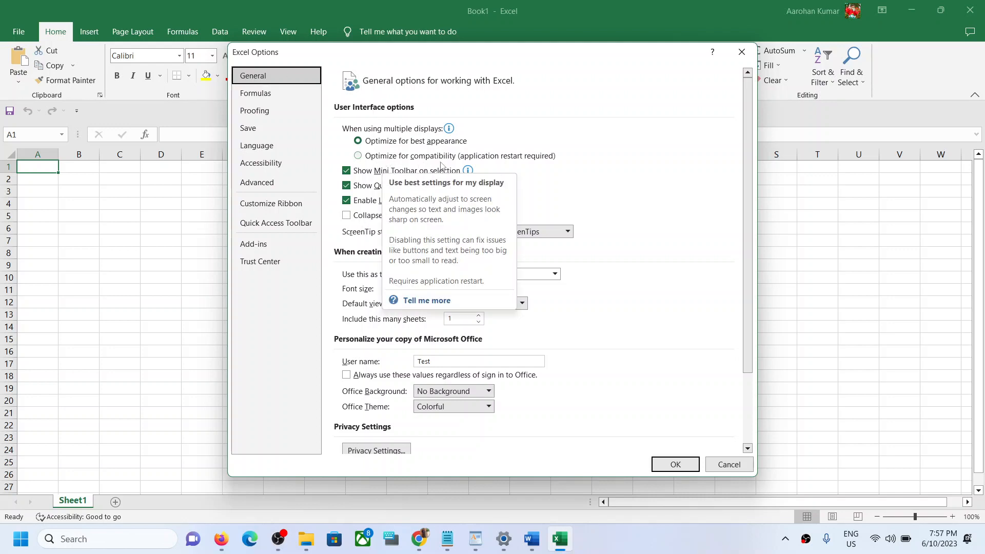
Step: Set multiple-display handling to 'Optimize for compatibility' and confirm with OK
click(358, 156)
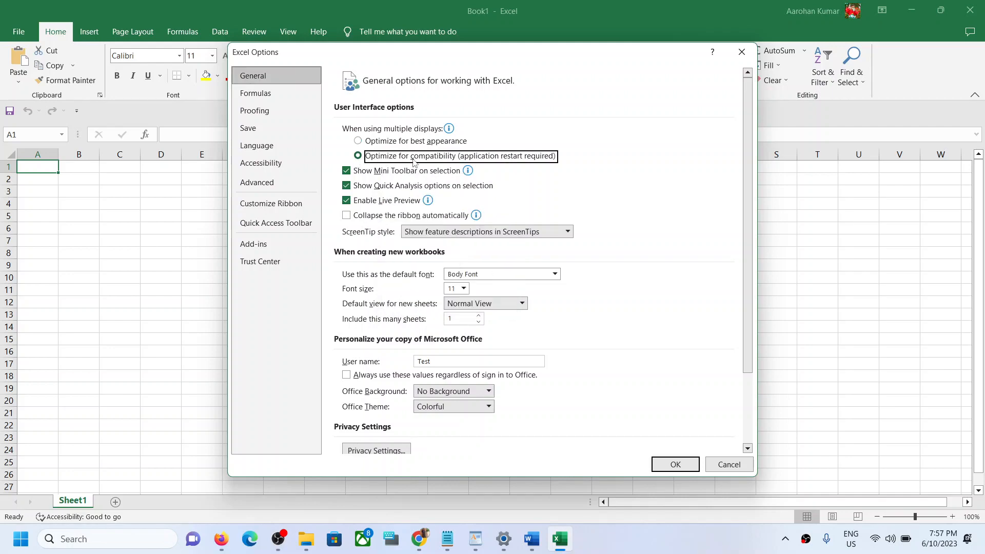
click(674, 464)
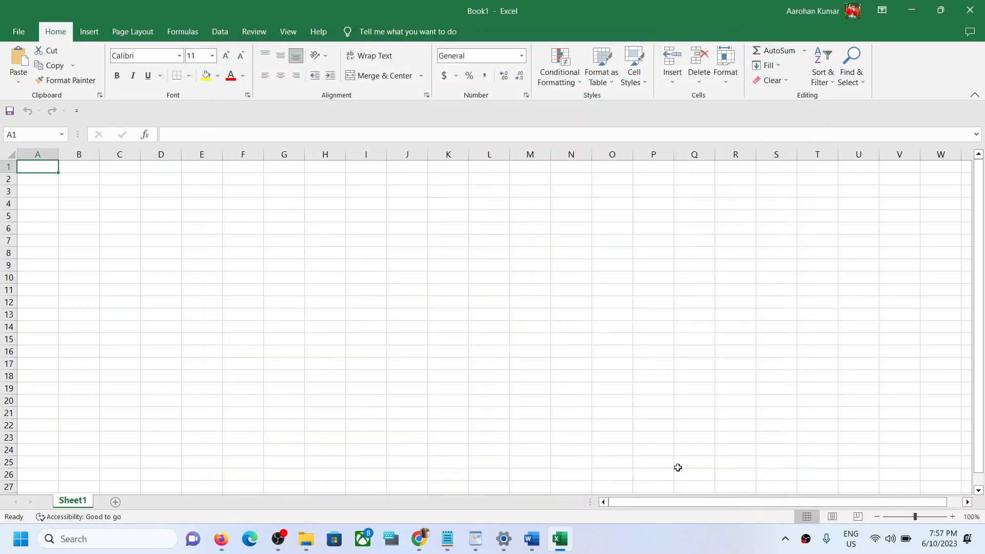
mouse_move(558, 538)
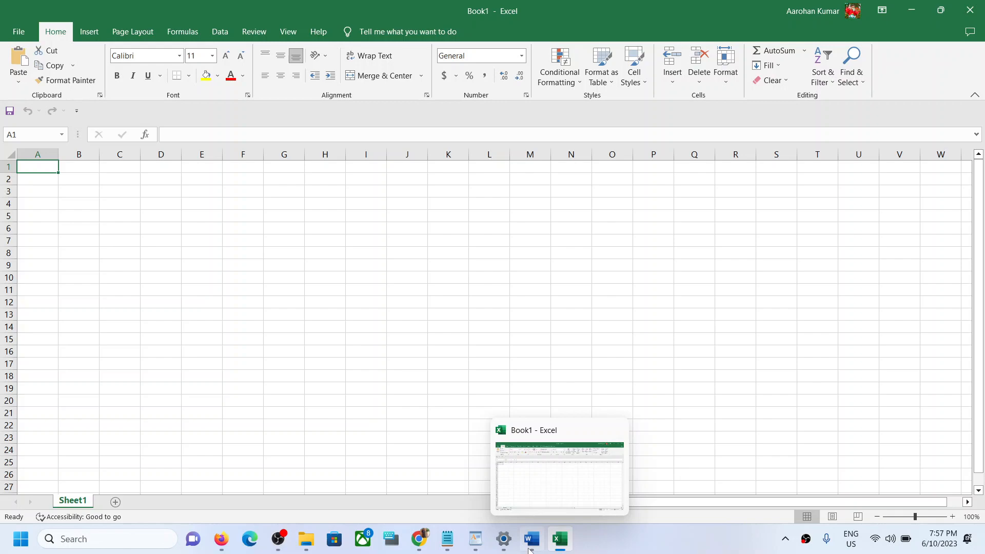
click(530, 539)
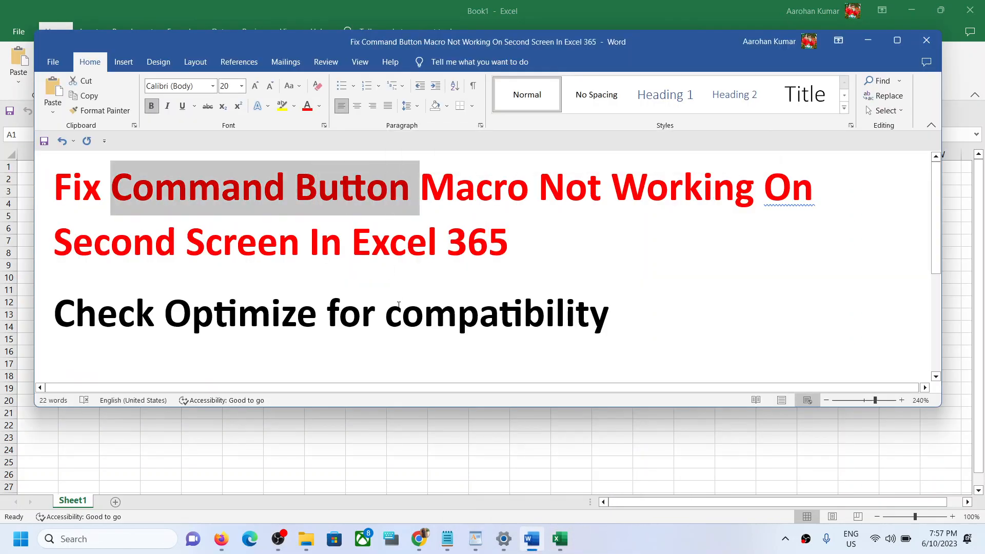
scroll(down, 3)
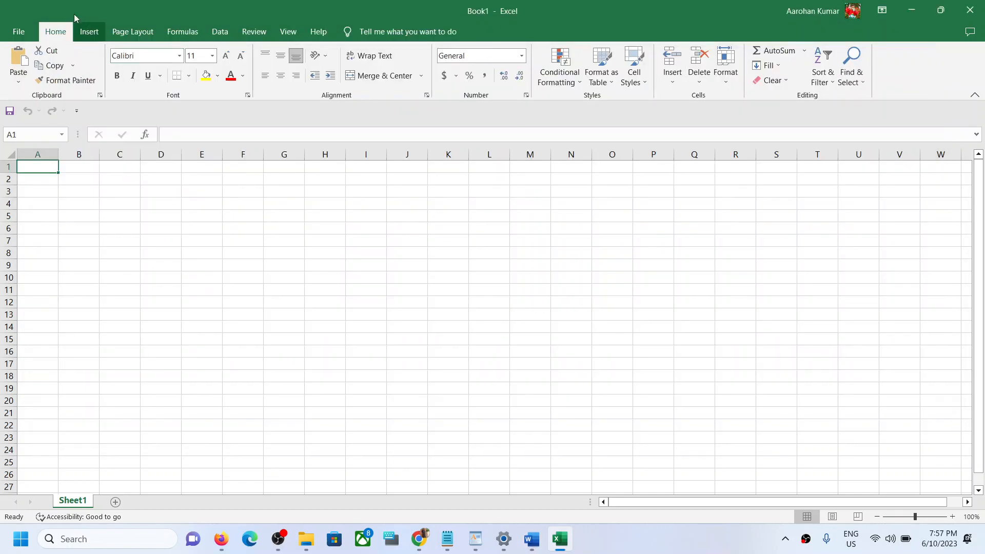
Step: In Excel Options > Advanced > Display, enable 'Disable hardware graphics acceleration' and confirm
click(18, 31)
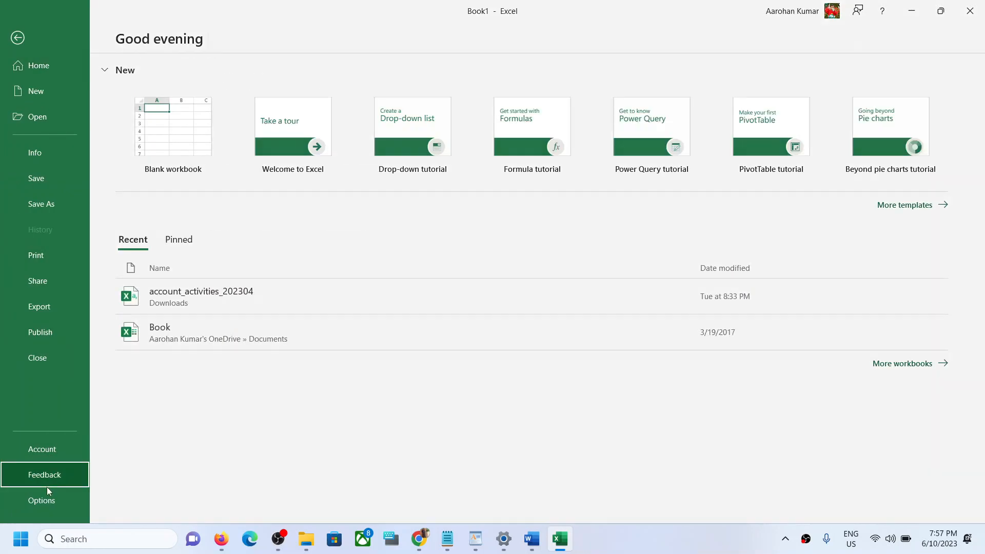
click(41, 501)
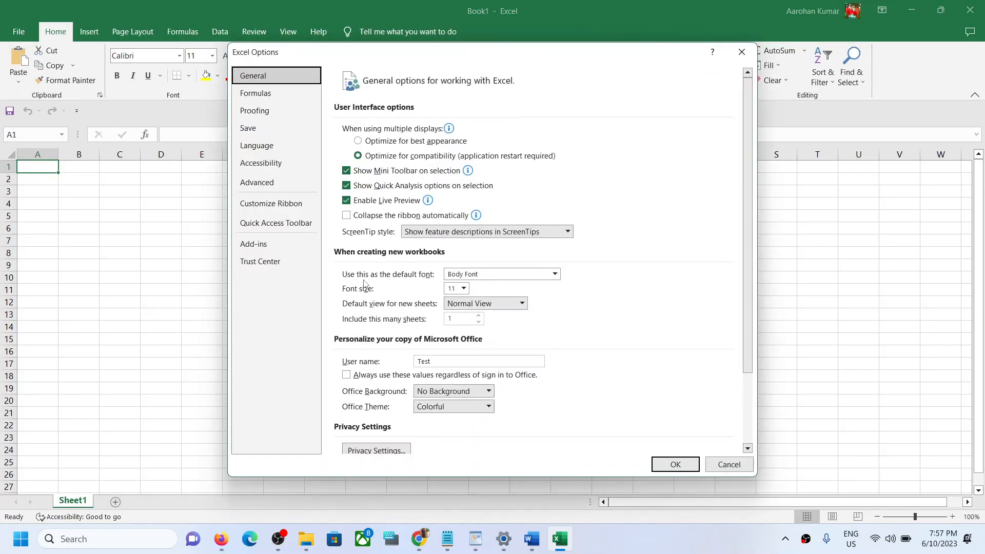
click(257, 182)
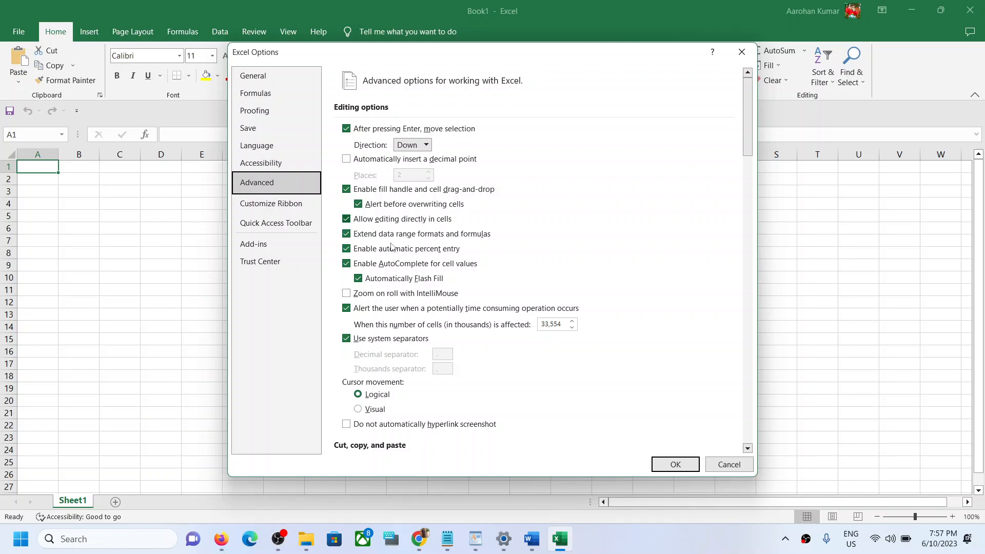
scroll(down, 3)
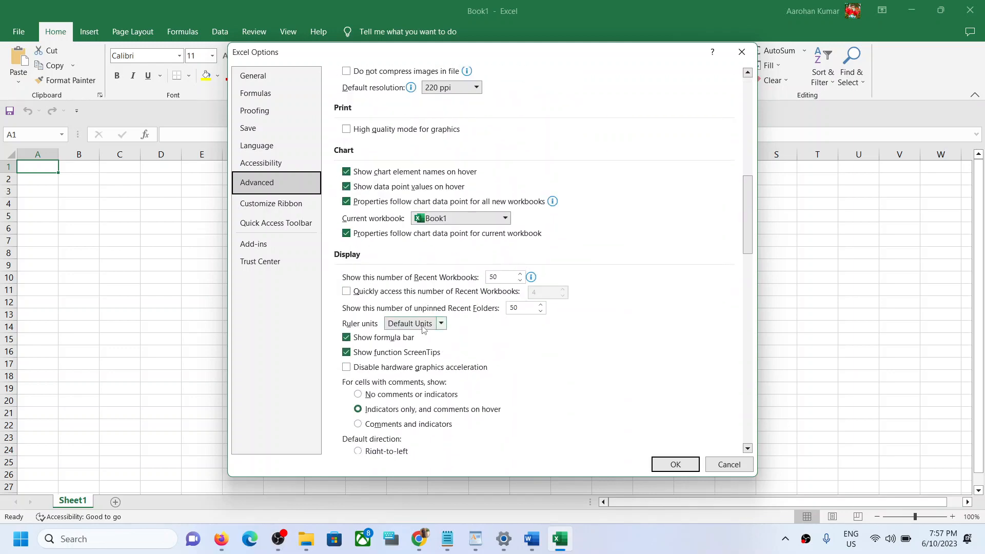
scroll(down, 3)
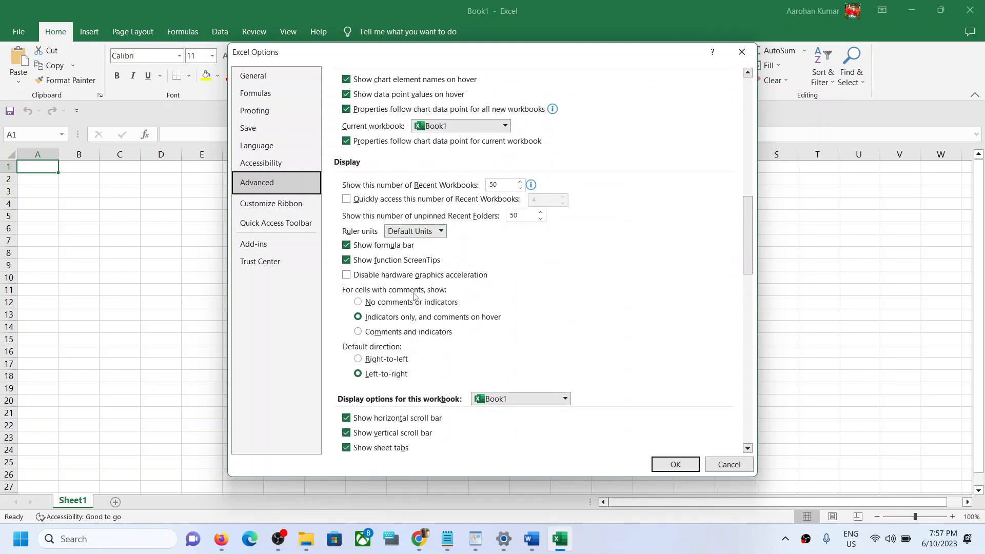
click(345, 274)
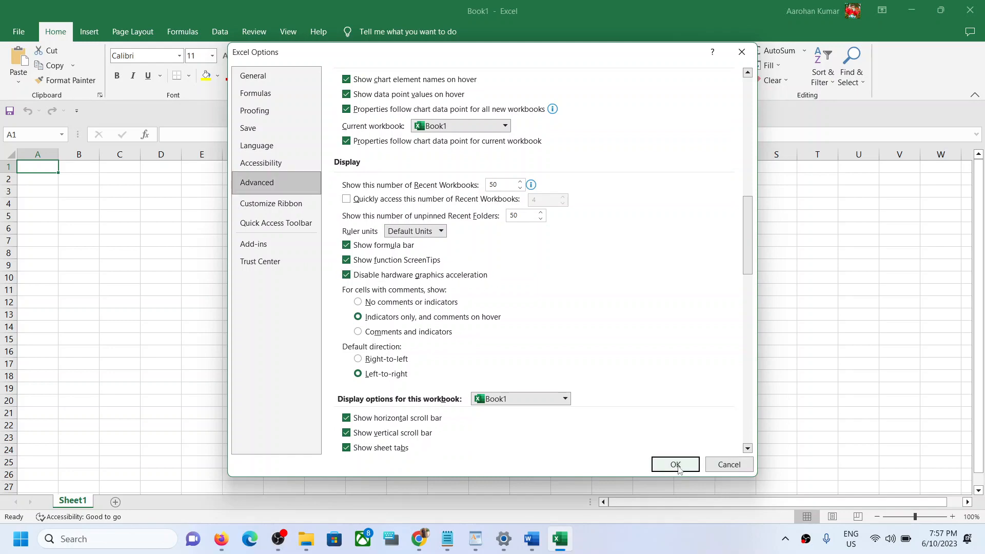
click(674, 464)
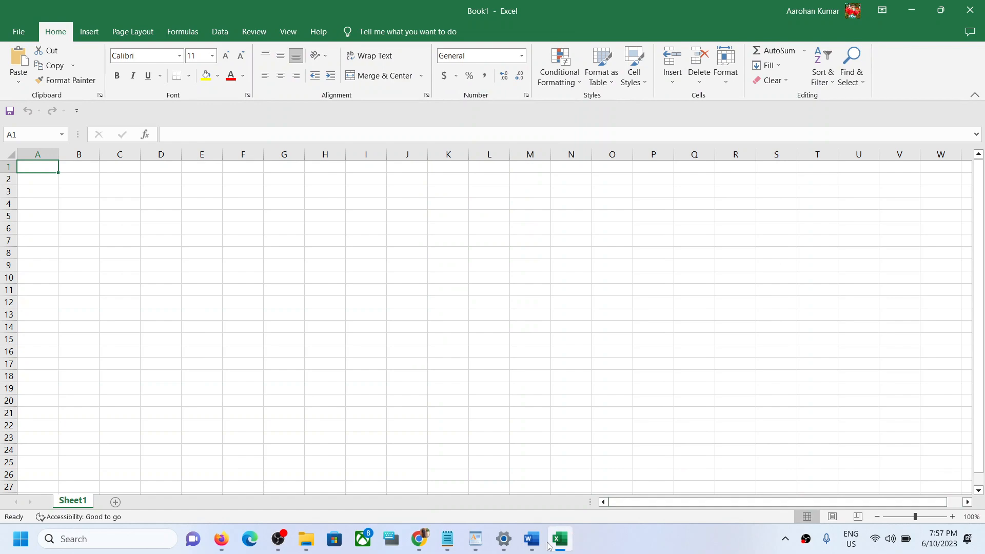
Step: Return to the Word notes, highlight the 'Check Optimize for compatibility' line, and scroll to the next tip
click(531, 538)
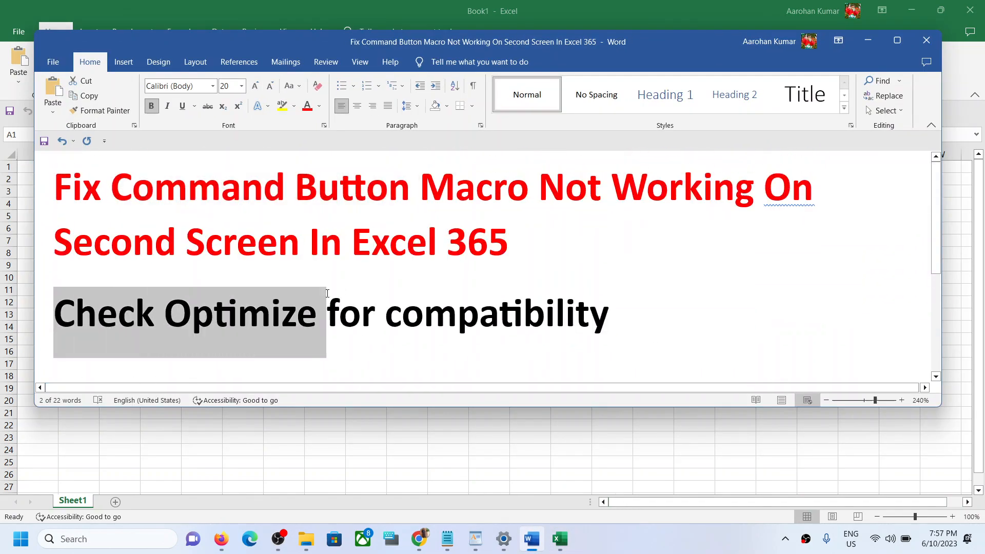
drag(327, 313, 609, 313)
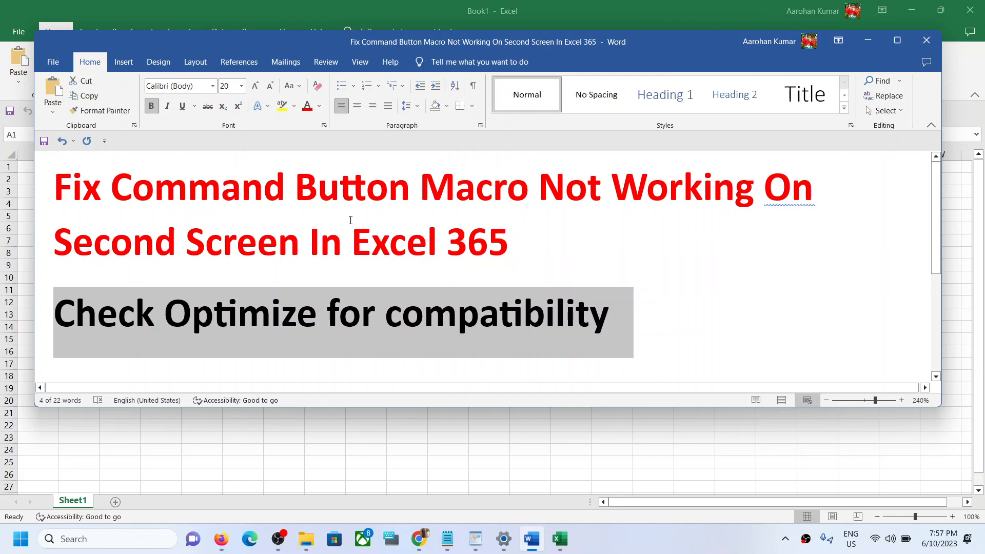
scroll(down, 3)
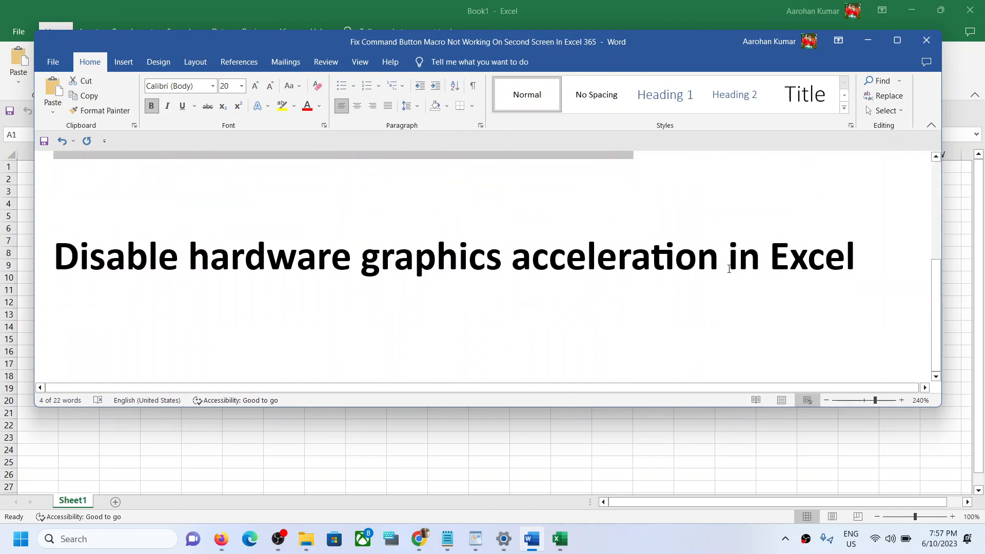